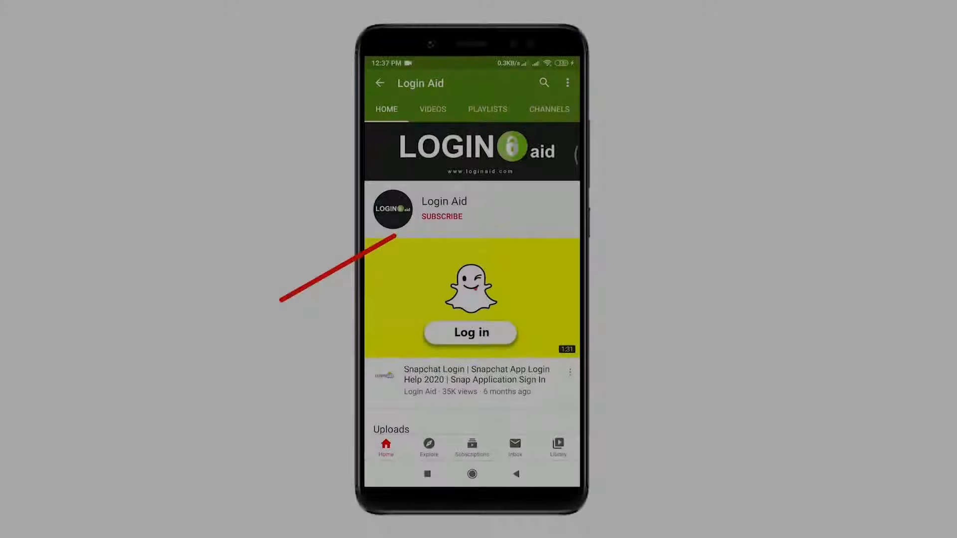
Leave the Google results for 'linkedin' and land on LinkedIn's sign-in page.
click(442, 217)
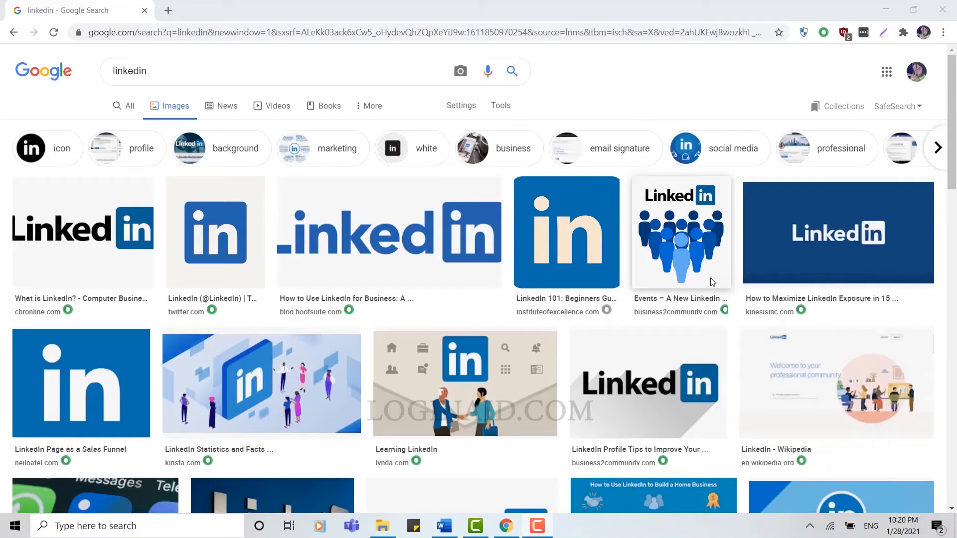
mouse_move(566, 232)
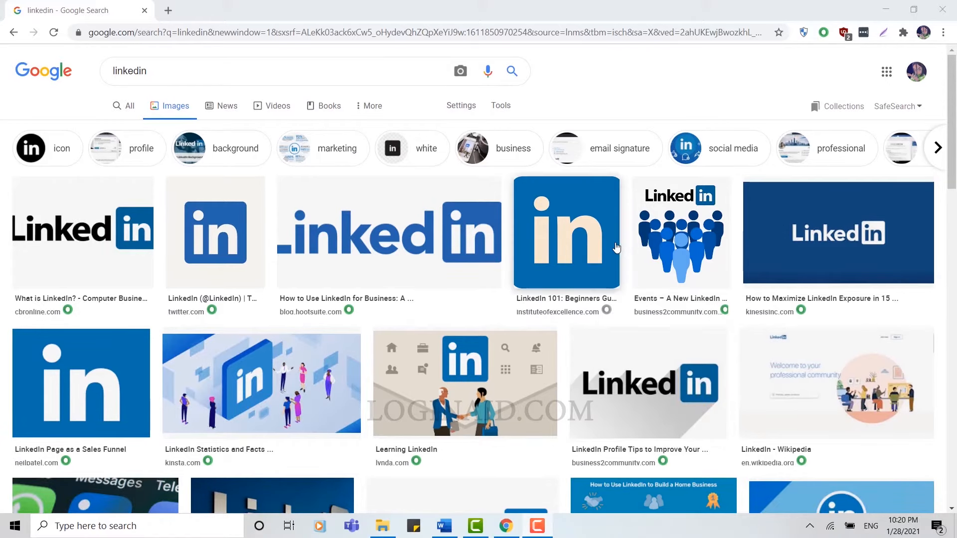
scroll(down, 3)
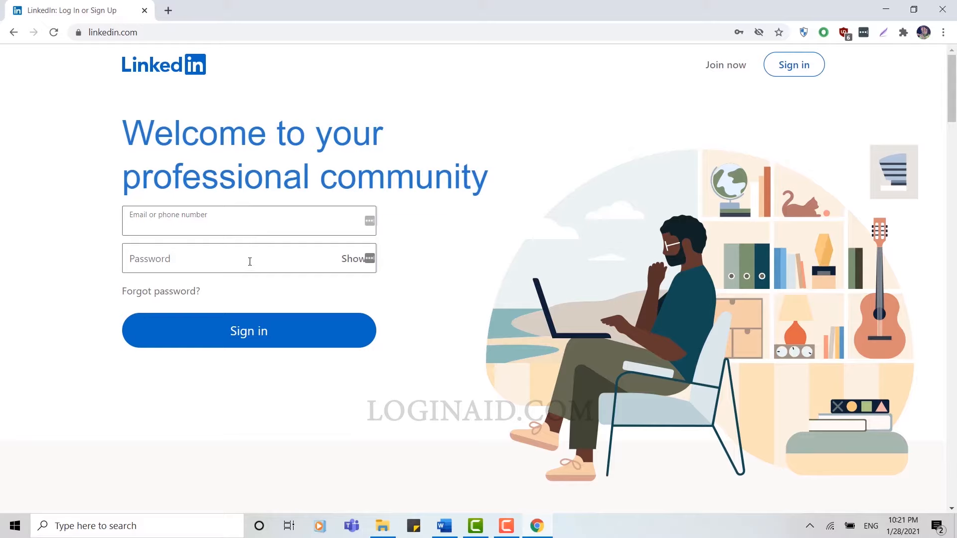
mouse_move(267, 312)
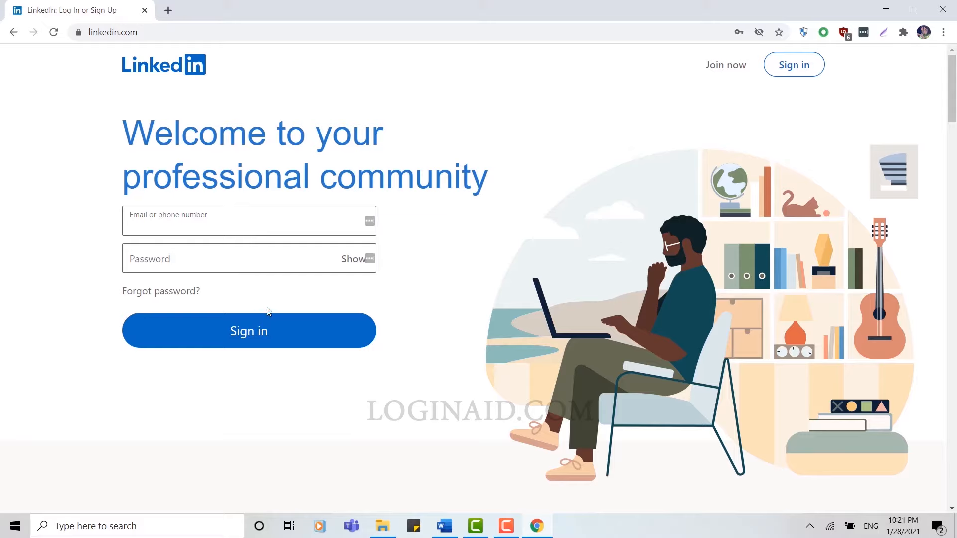
mouse_move(289, 324)
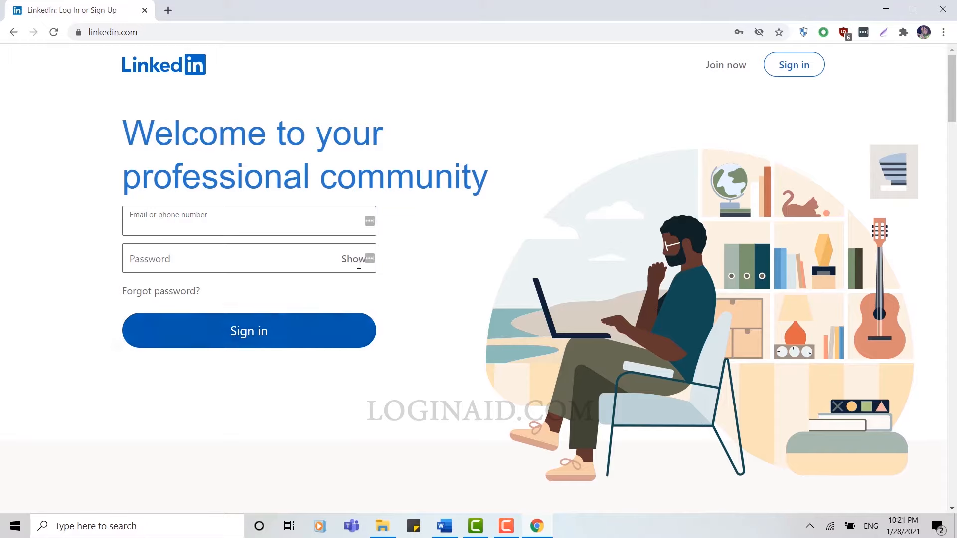
mouse_move(743, 83)
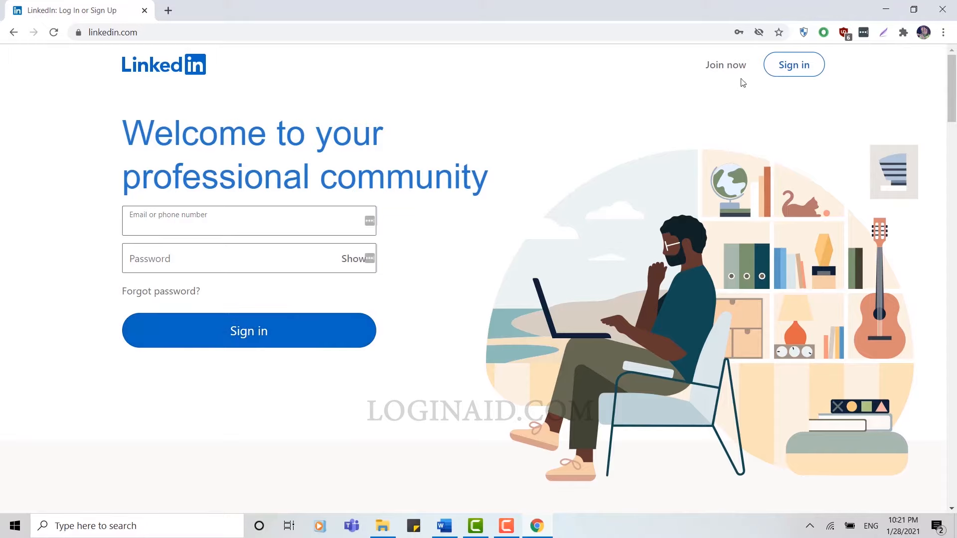
mouse_move(724, 65)
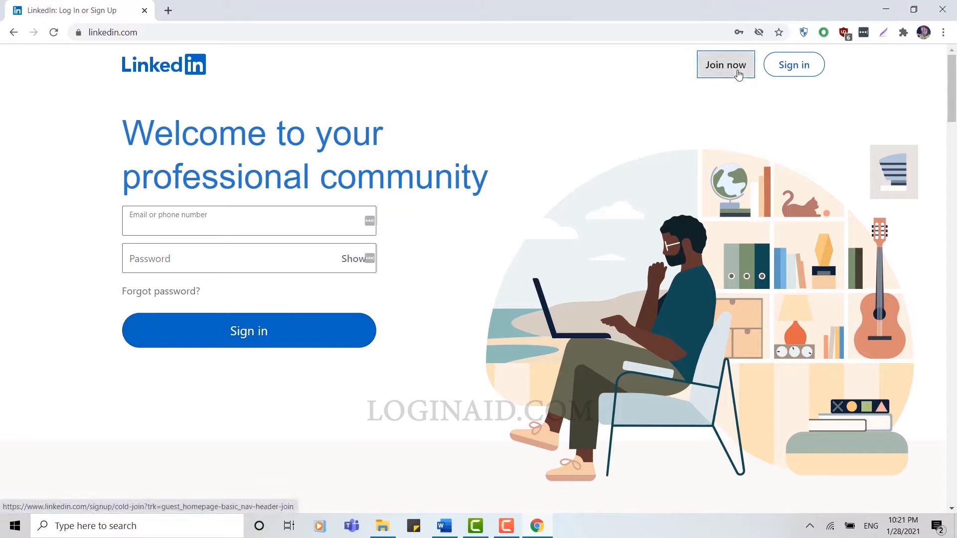
click(724, 65)
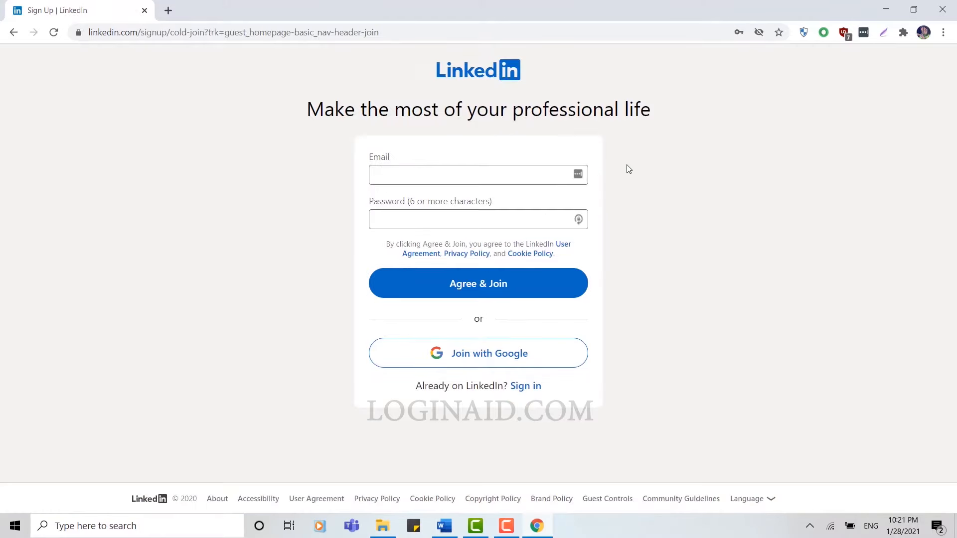
mouse_move(630, 163)
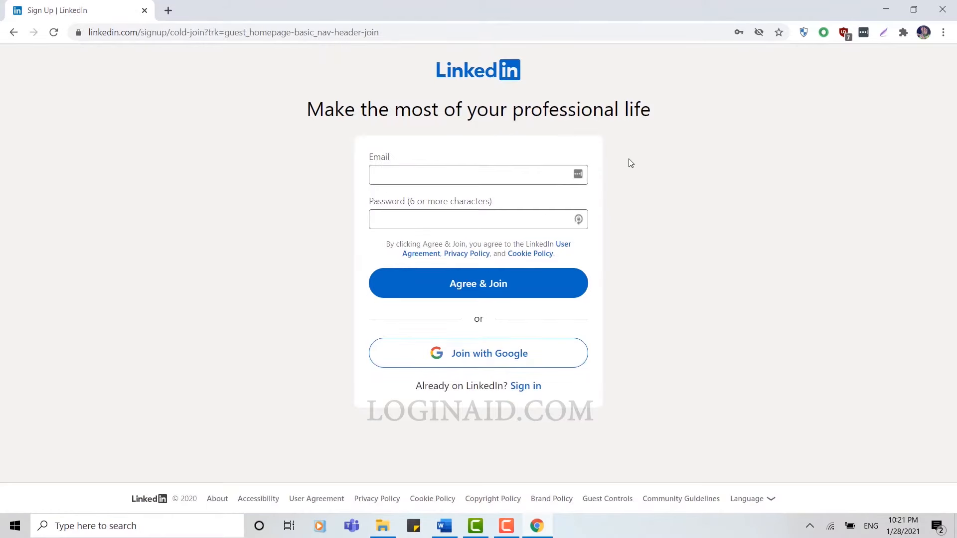
click(478, 282)
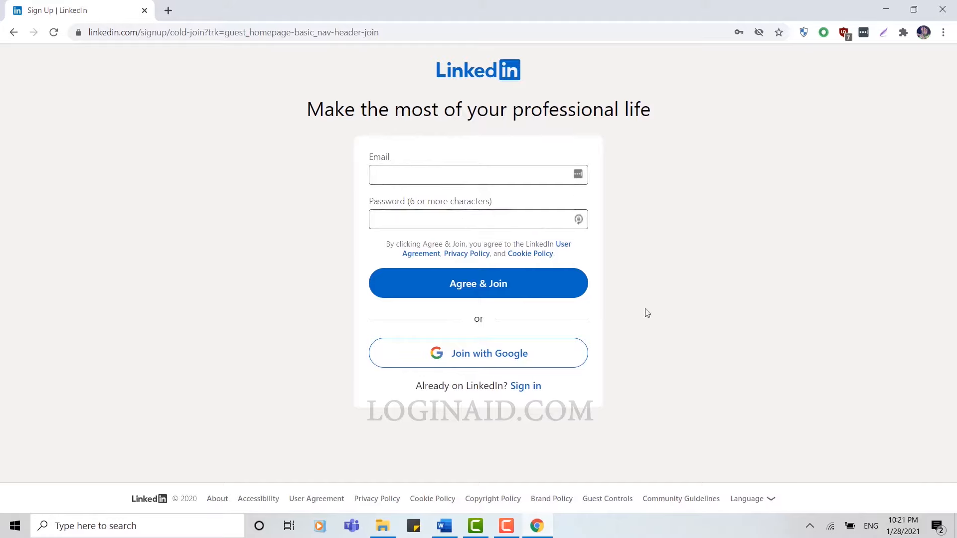
mouse_move(532, 366)
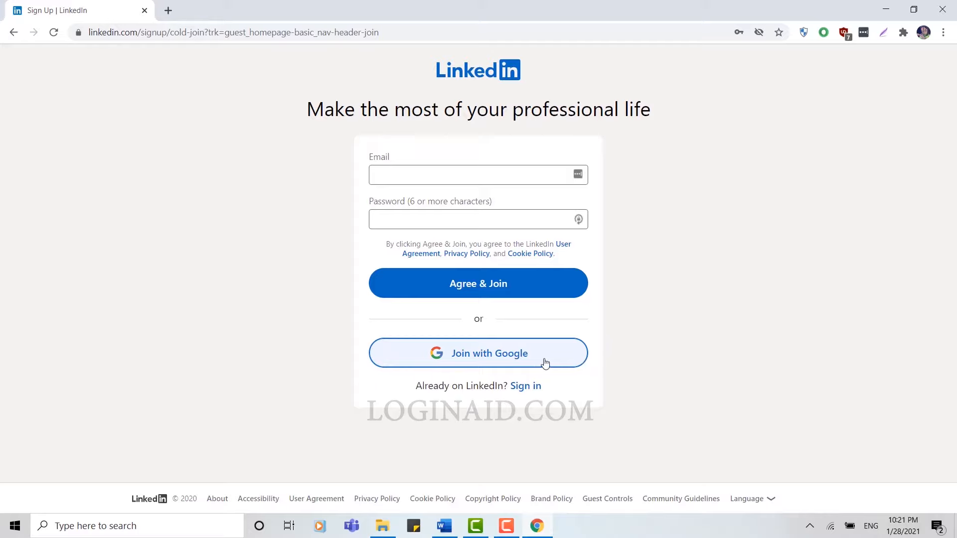
mouse_move(575, 348)
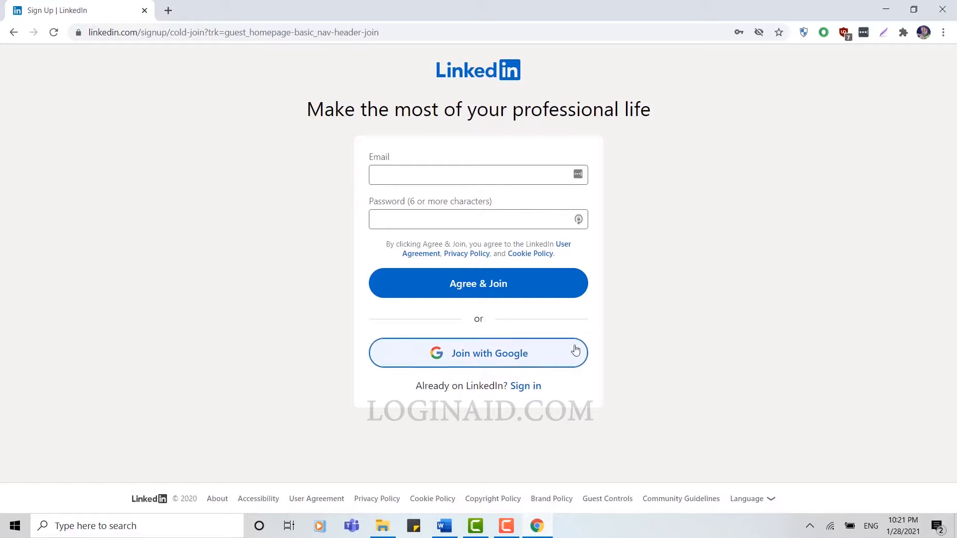
mouse_move(591, 361)
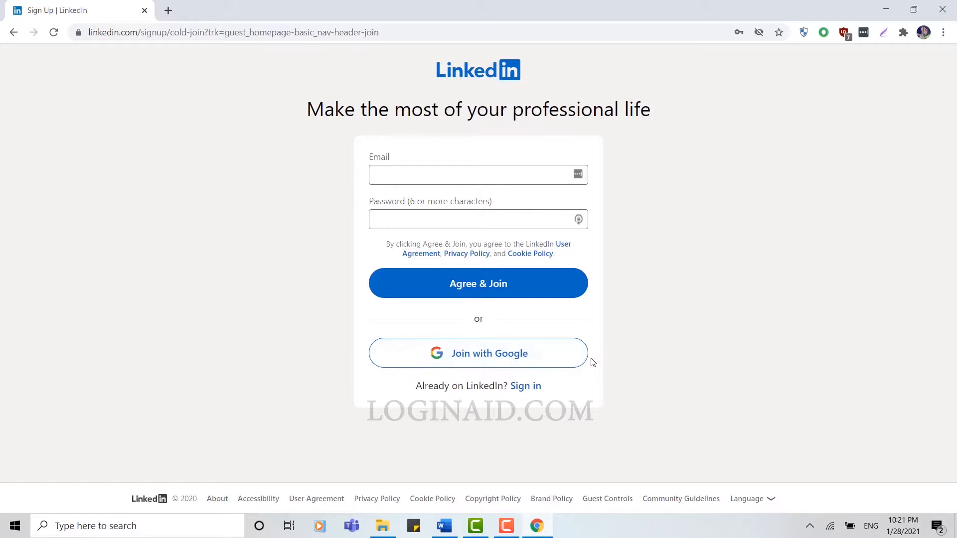
click(477, 175)
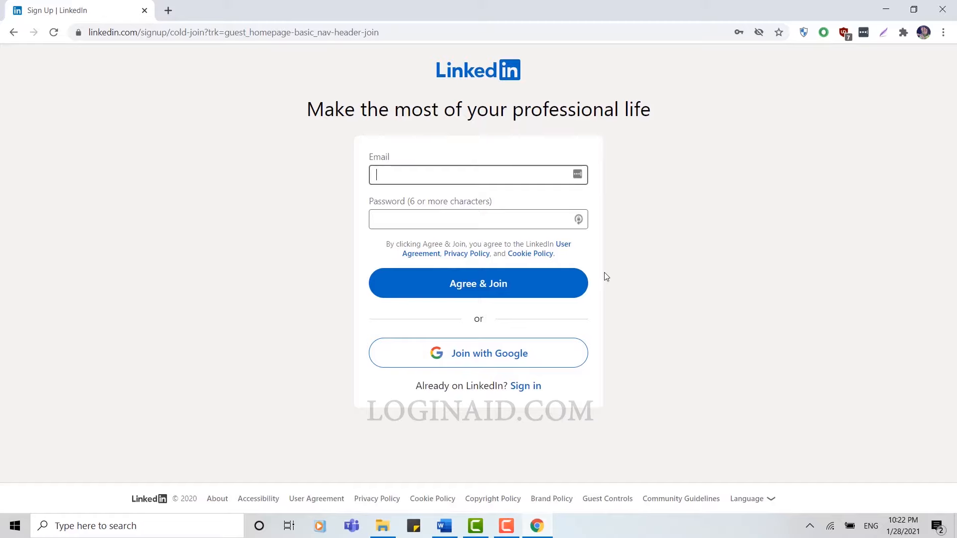
click(477, 282)
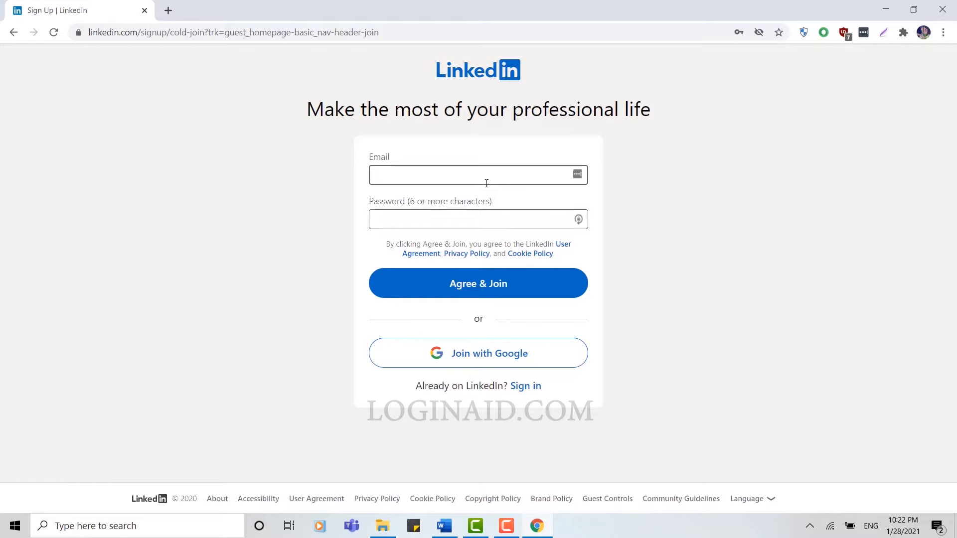
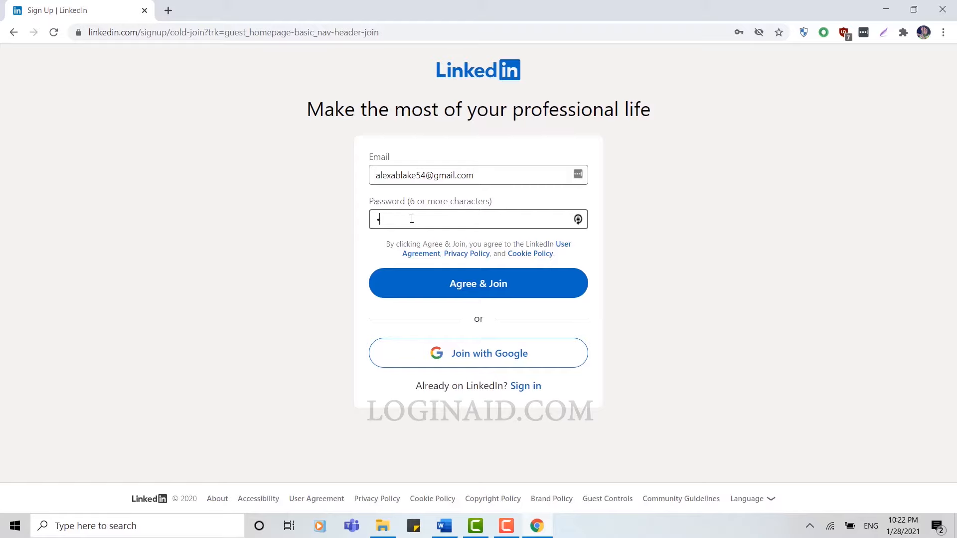
text(password)
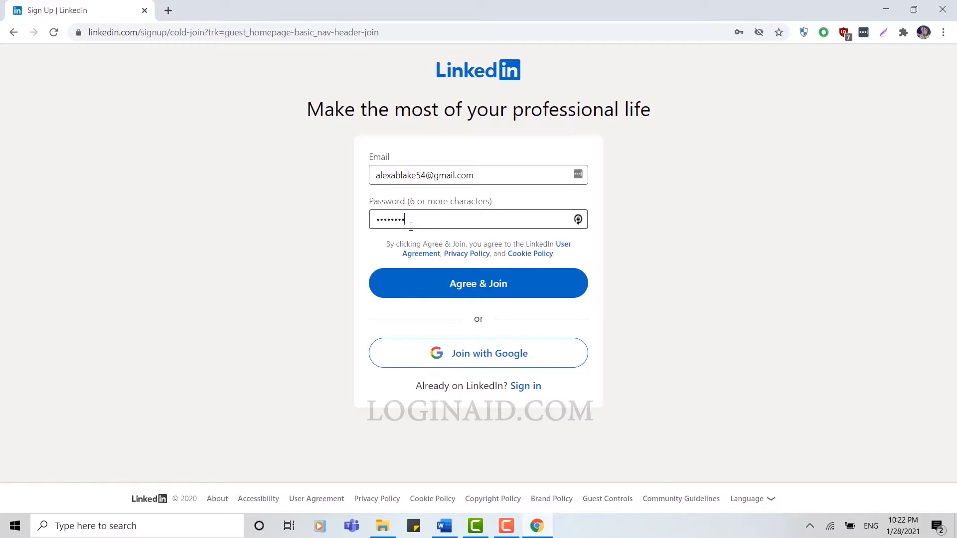
click(478, 282)
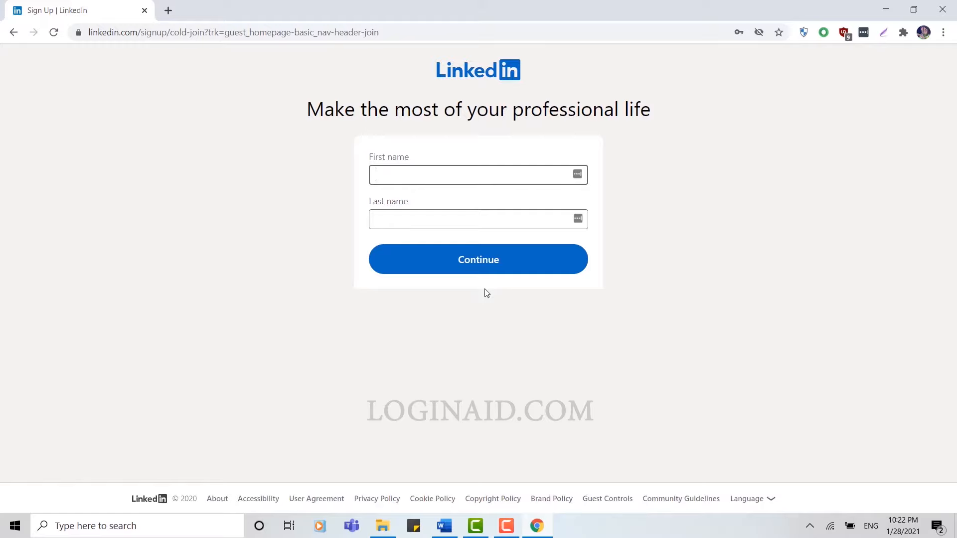
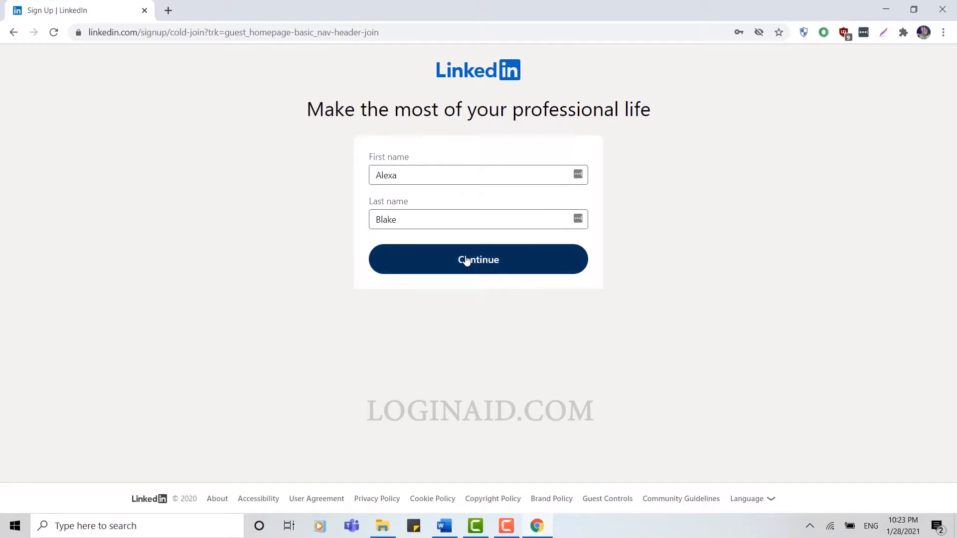
Submit the first and last name for the new profile.
click(477, 259)
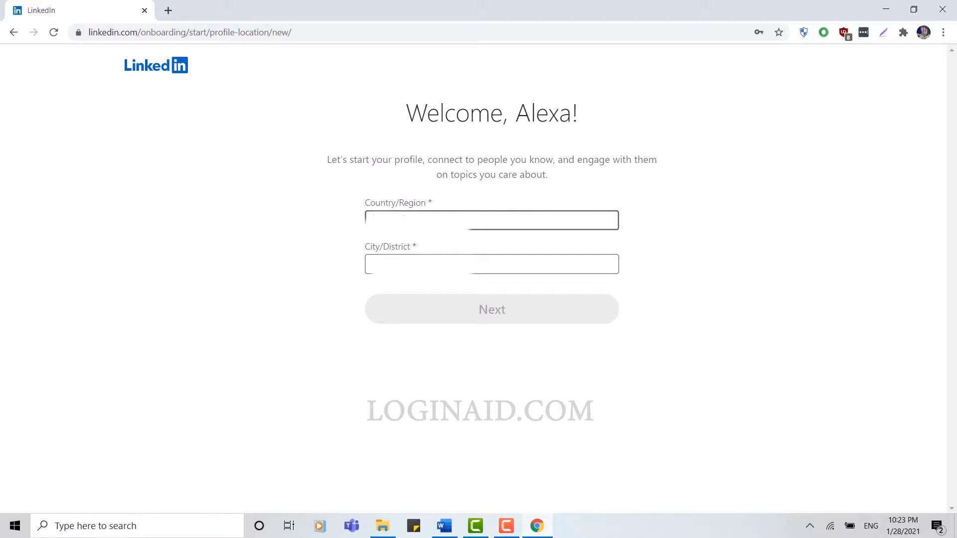
Enter the city 'Kal' as the profile location and continue to the job details step.
click(491, 263)
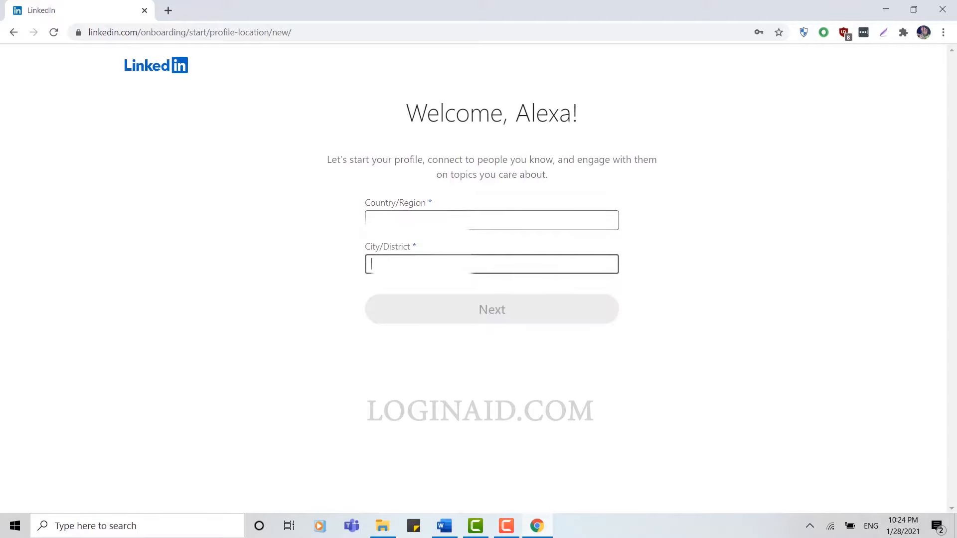
text(K)
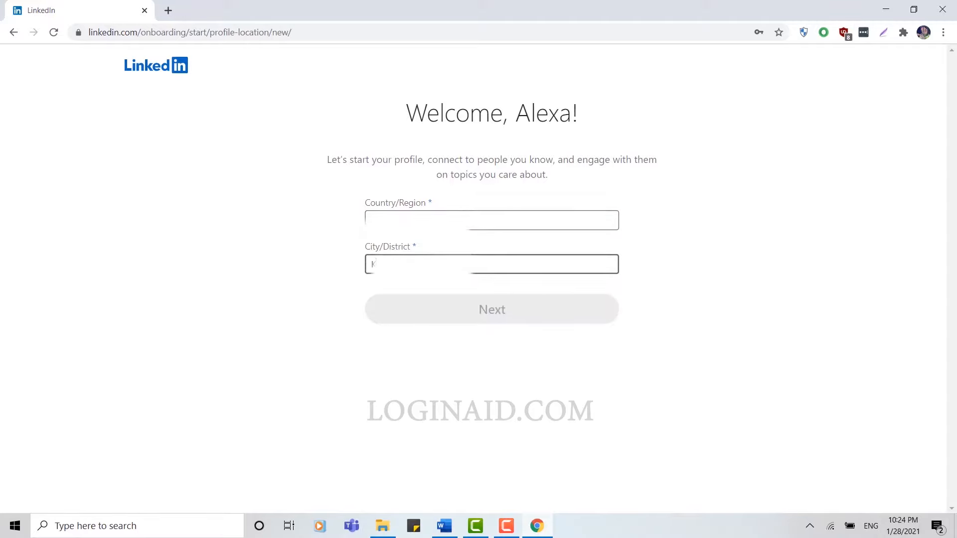
text(al)
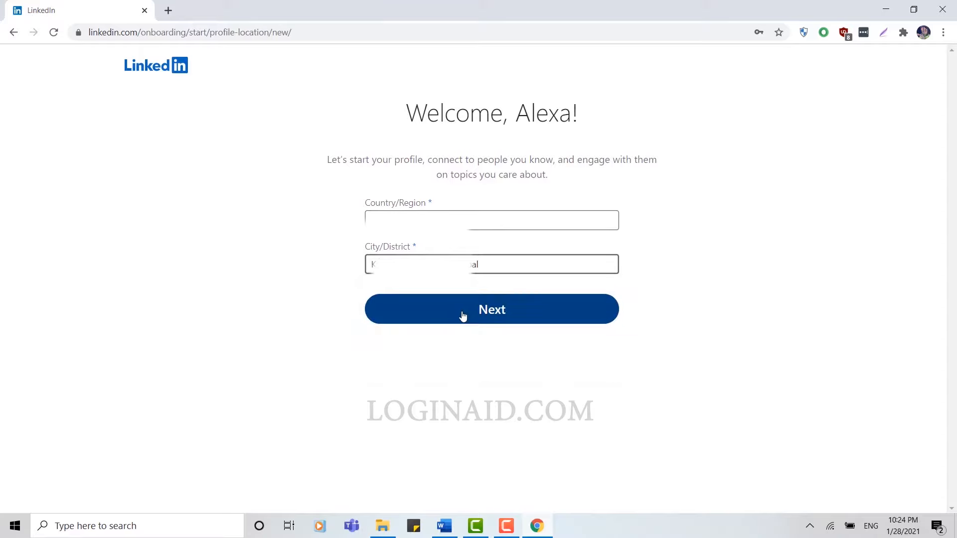
click(491, 309)
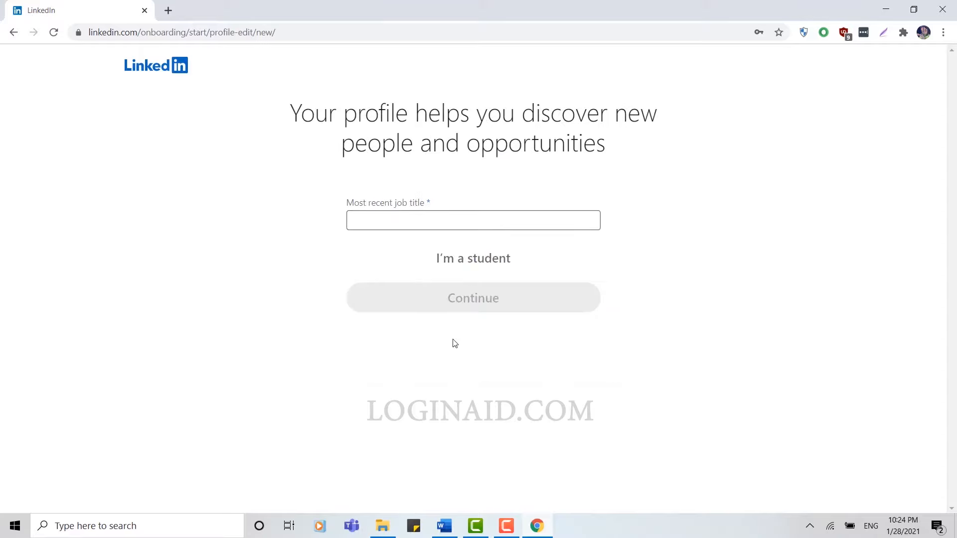
mouse_move(407, 307)
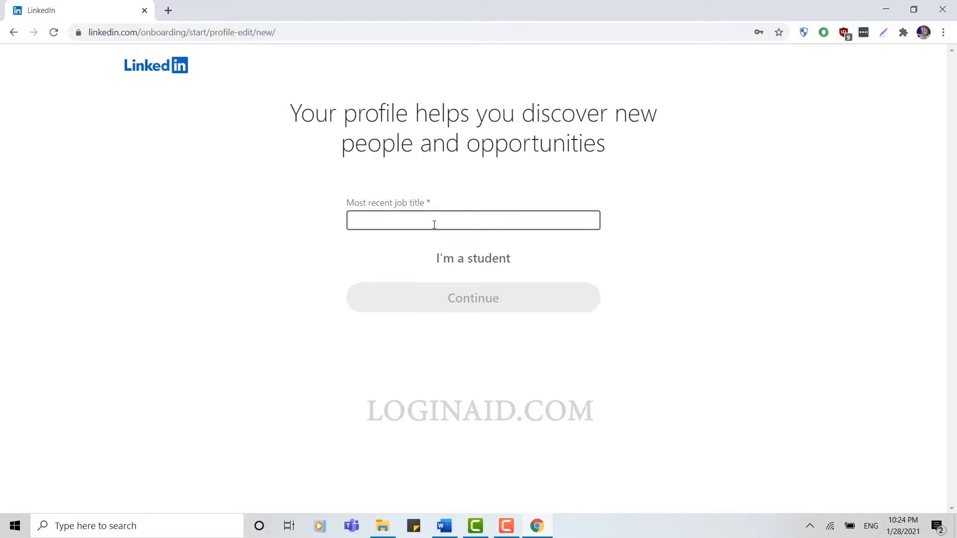
mouse_move(516, 267)
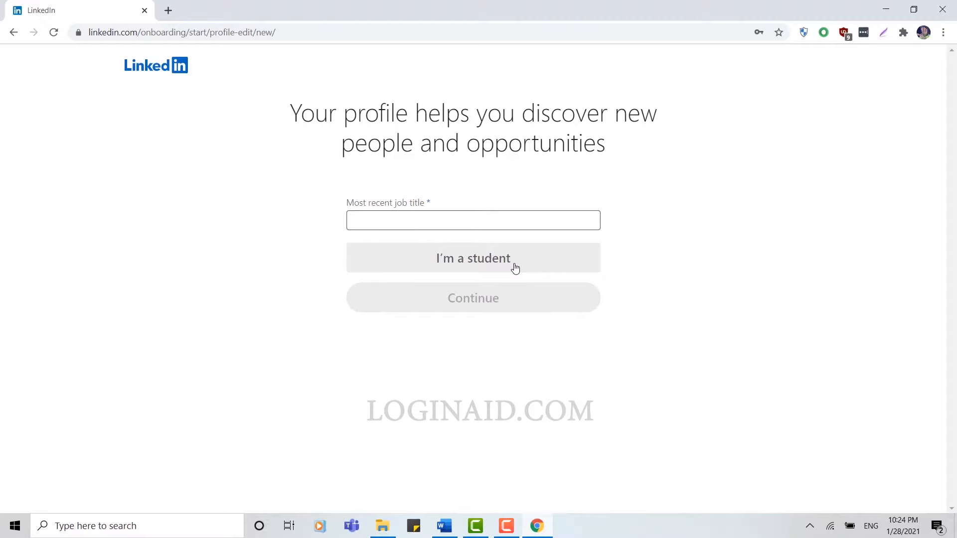
mouse_move(514, 267)
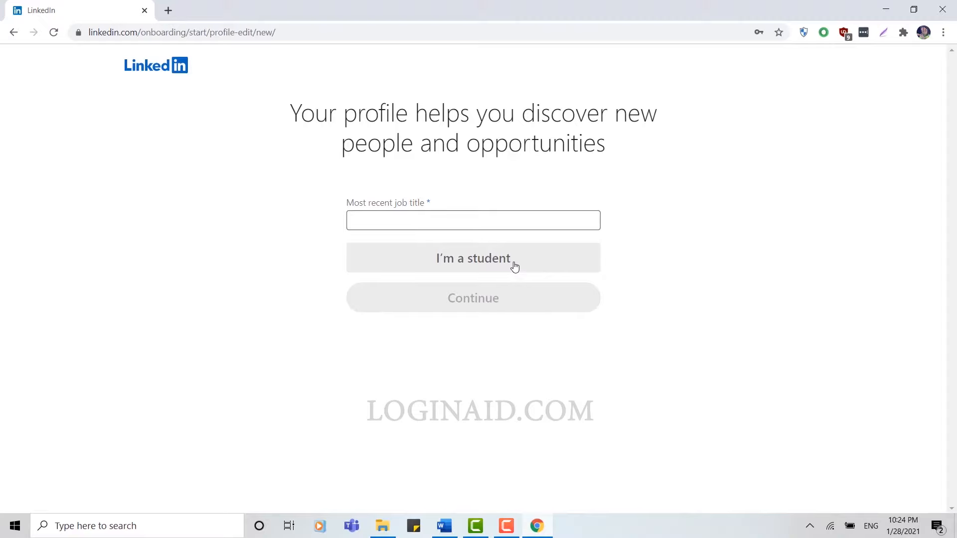
mouse_move(499, 267)
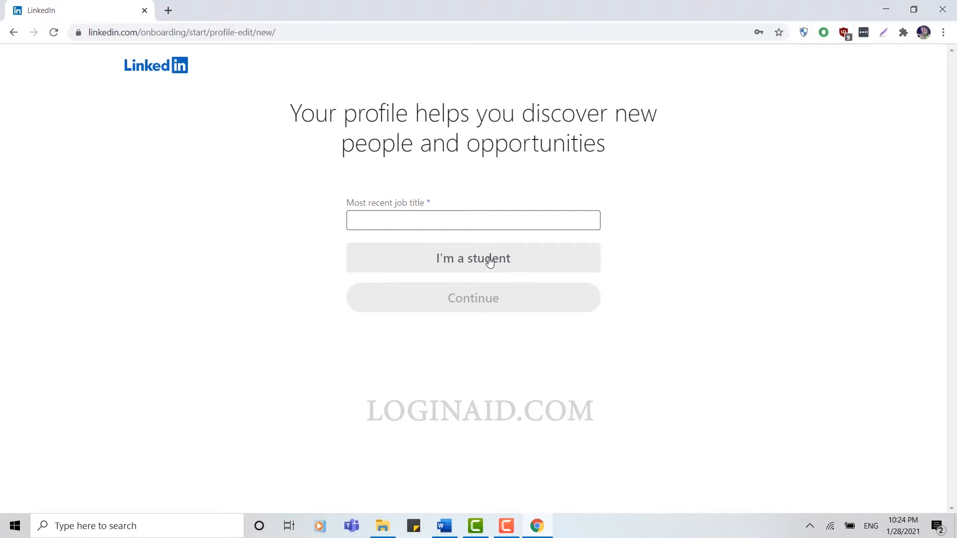
Make Supervisor the most recent job title from the 'Surv' suggestions.
click(473, 221)
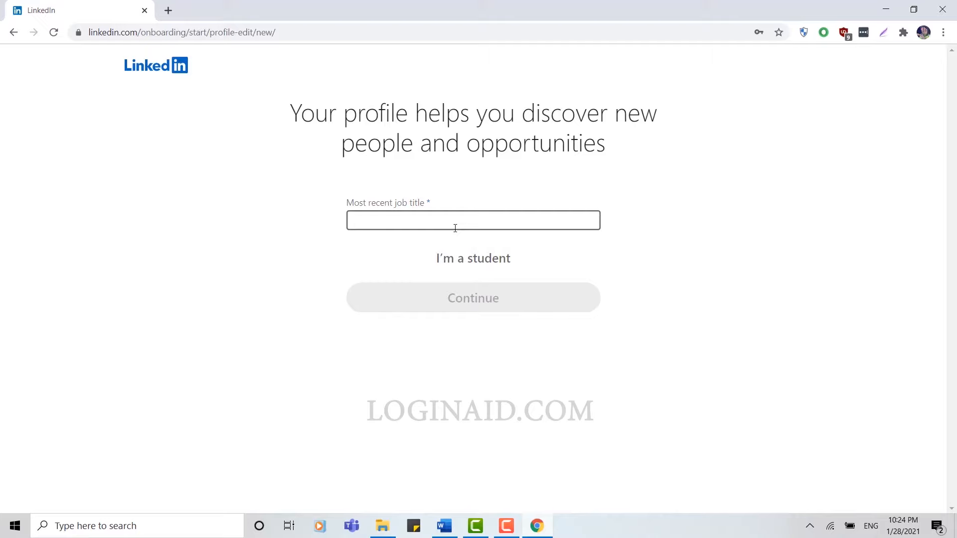
mouse_move(455, 235)
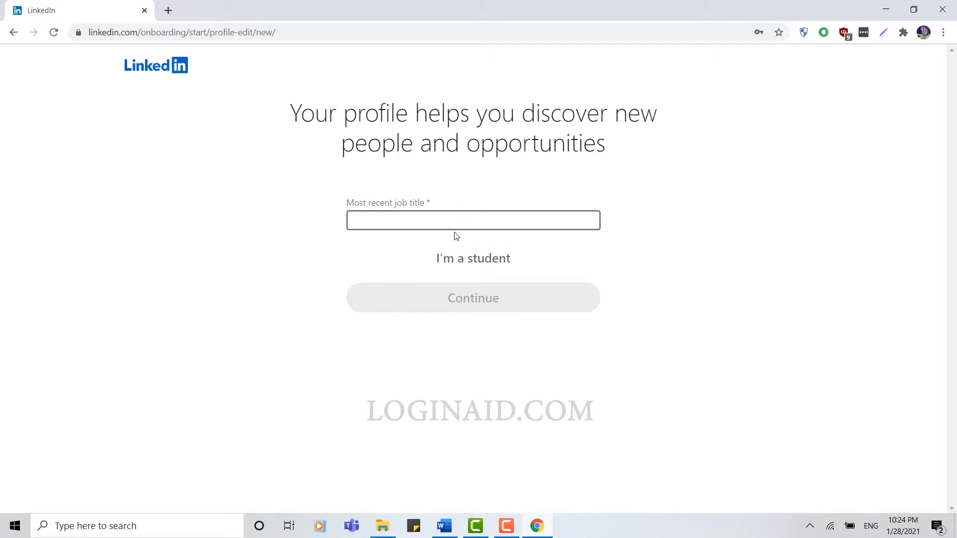
text(Sur)
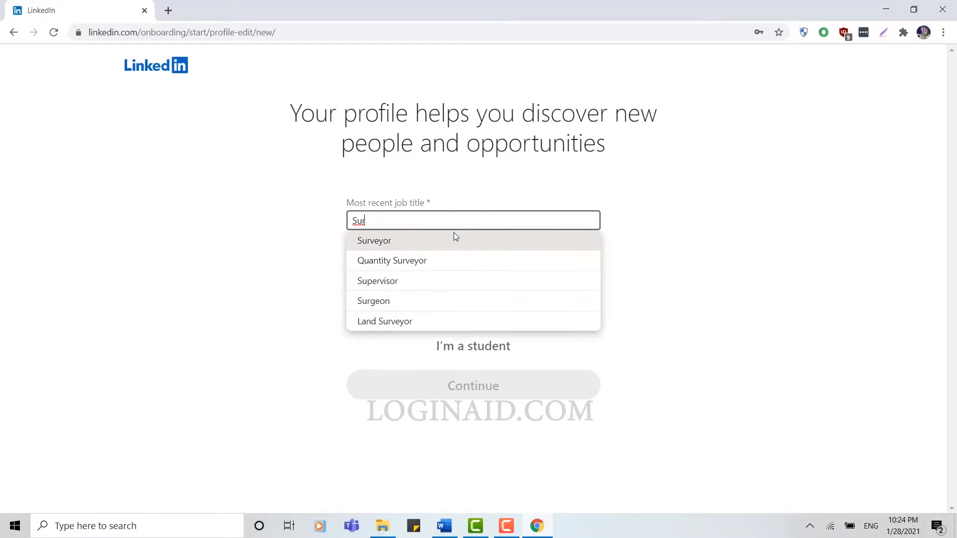
text(v)
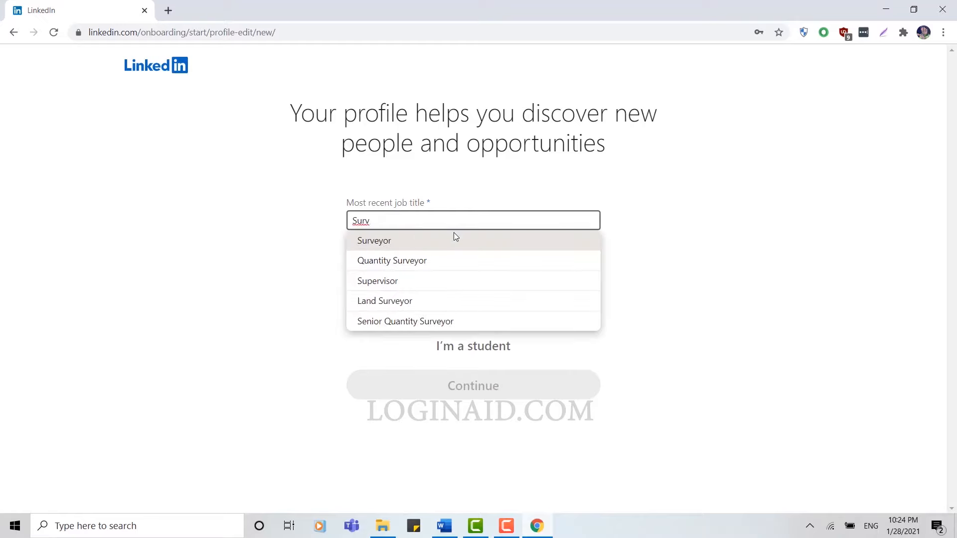
click(377, 281)
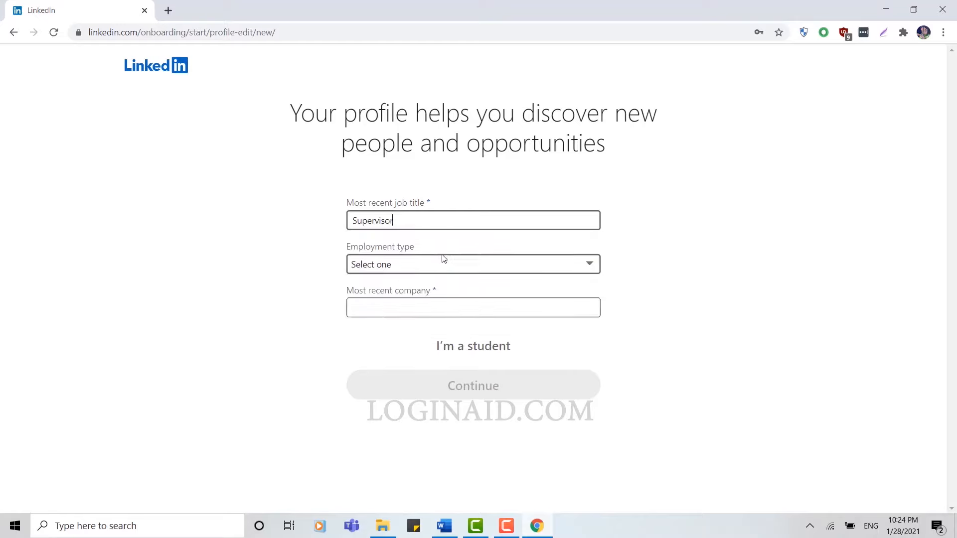
mouse_move(408, 264)
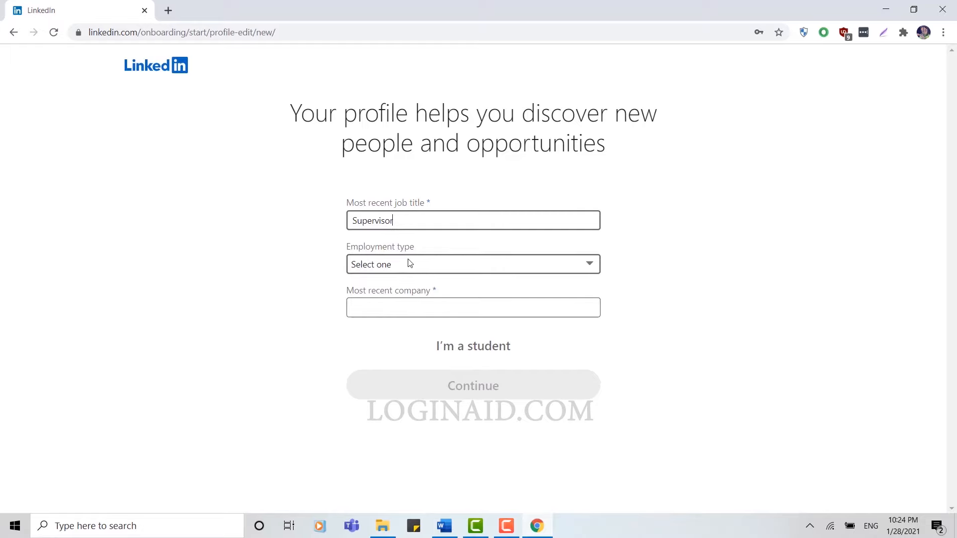
Set the employment type to Full-time.
click(472, 264)
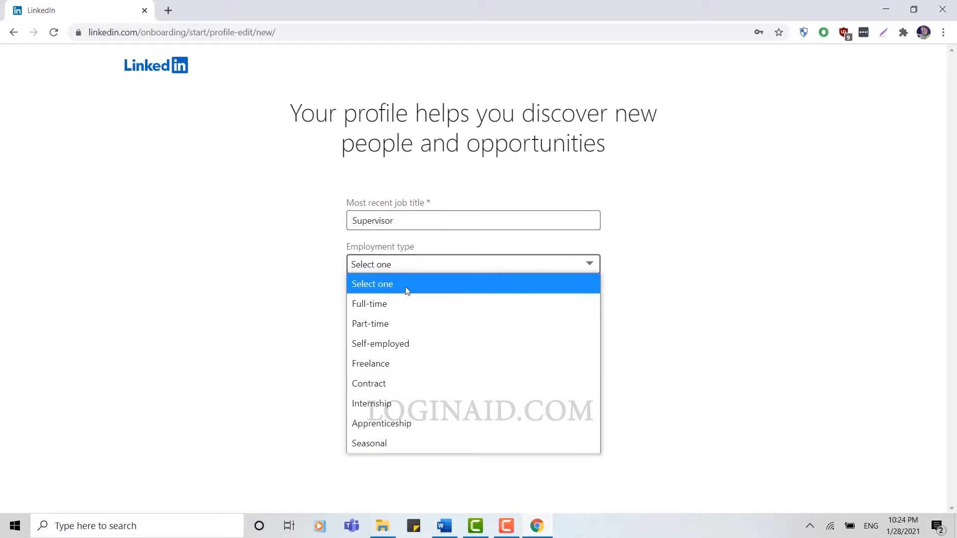
mouse_move(398, 304)
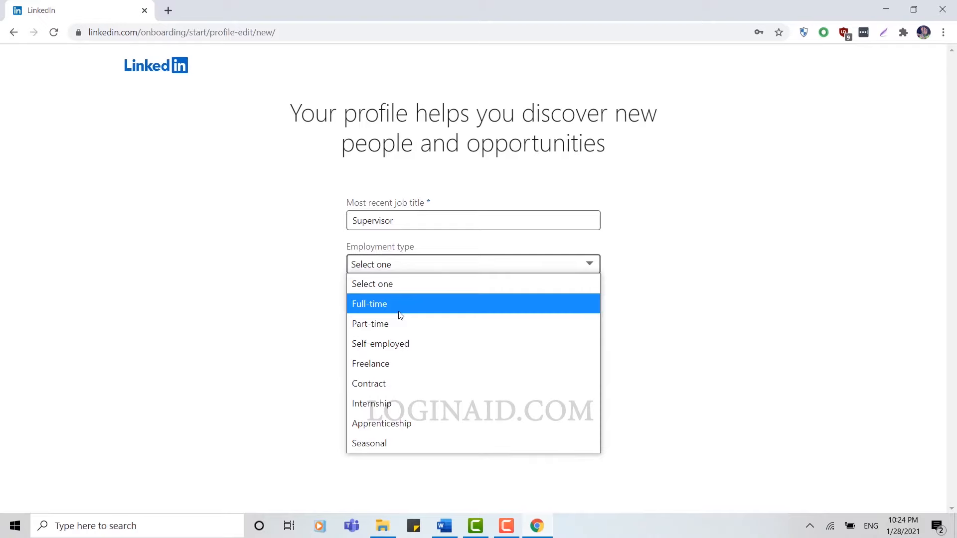
mouse_move(391, 344)
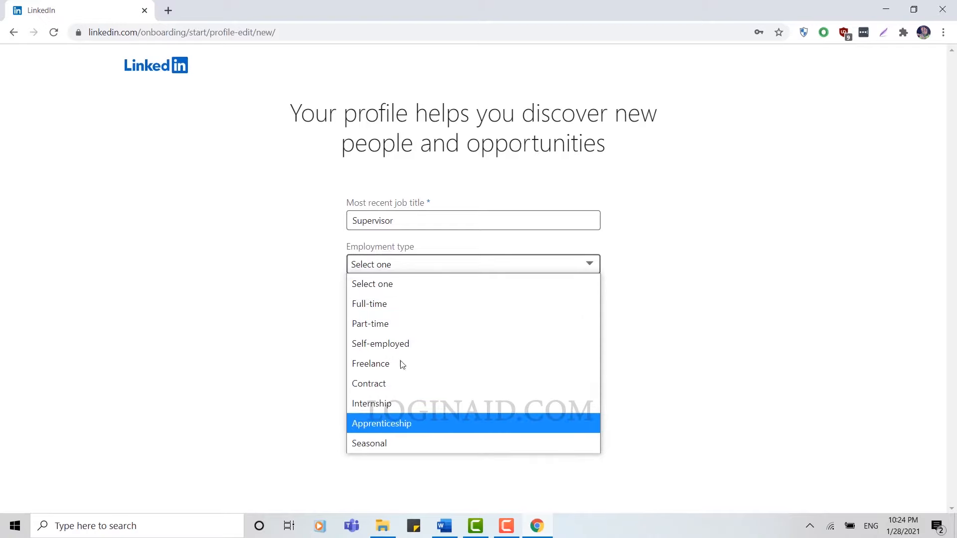
click(369, 304)
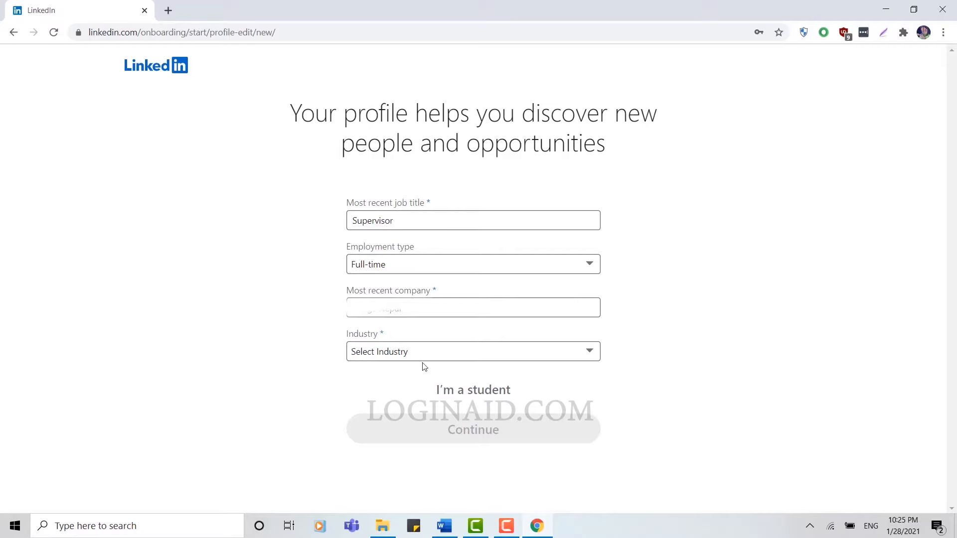
Choose Music as the industry and submit the job details, reaching the email confirmation step.
click(472, 352)
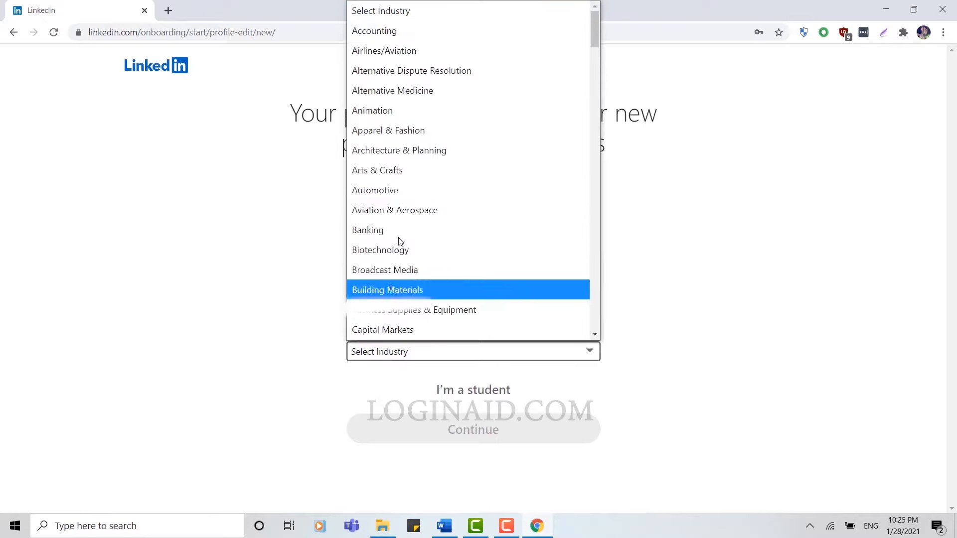
scroll(down, 3)
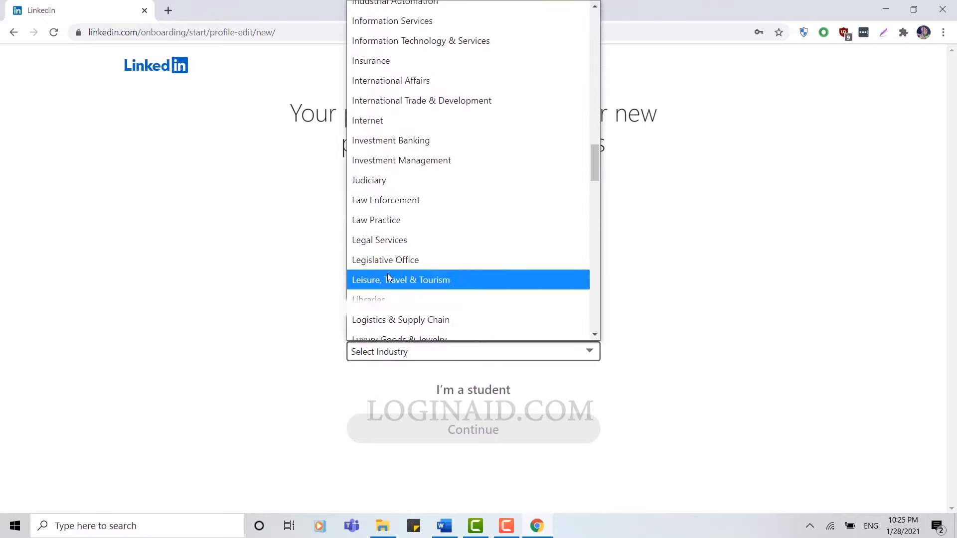
scroll(down, 3)
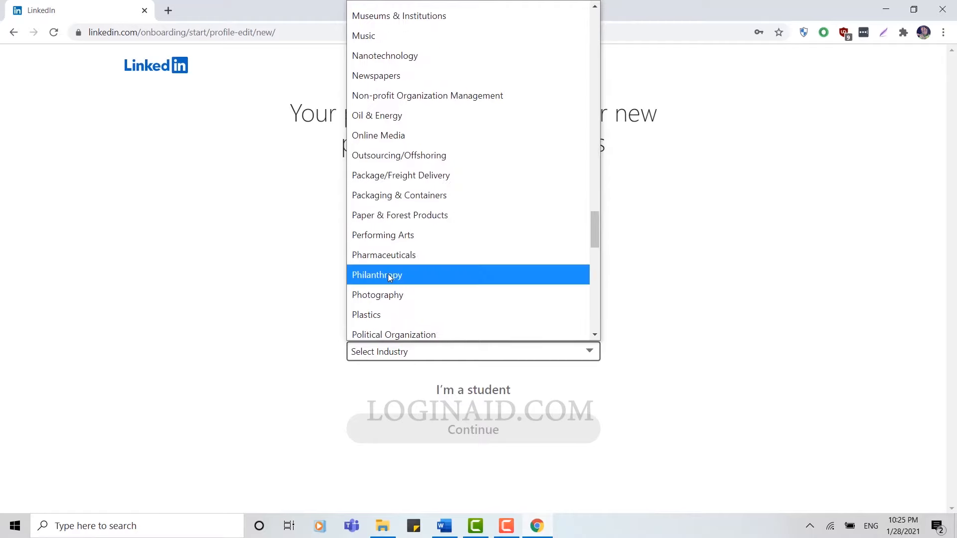
mouse_move(378, 134)
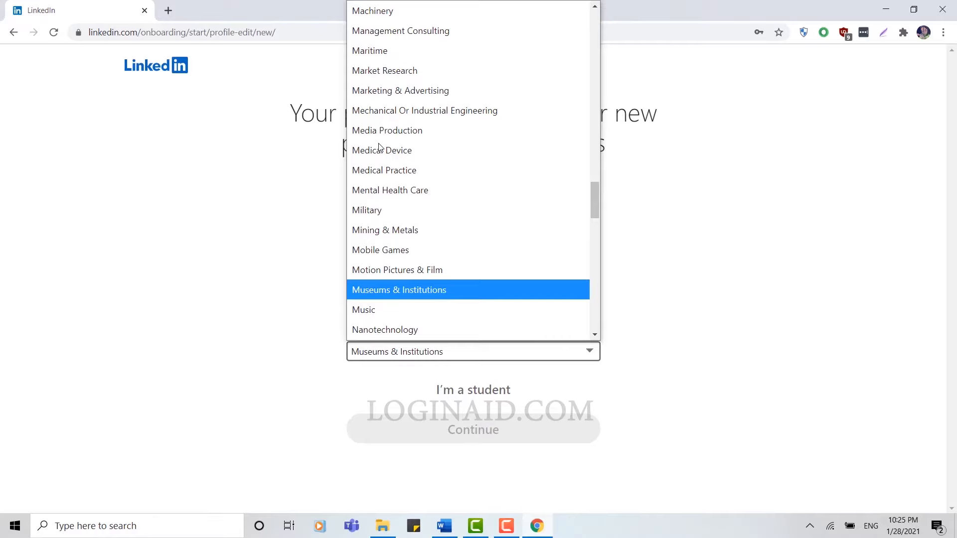
click(363, 309)
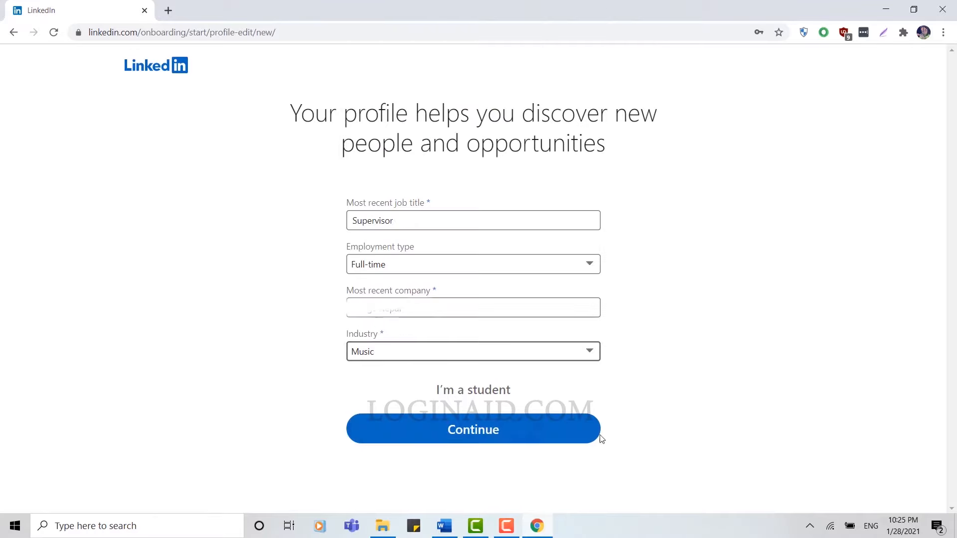
click(473, 428)
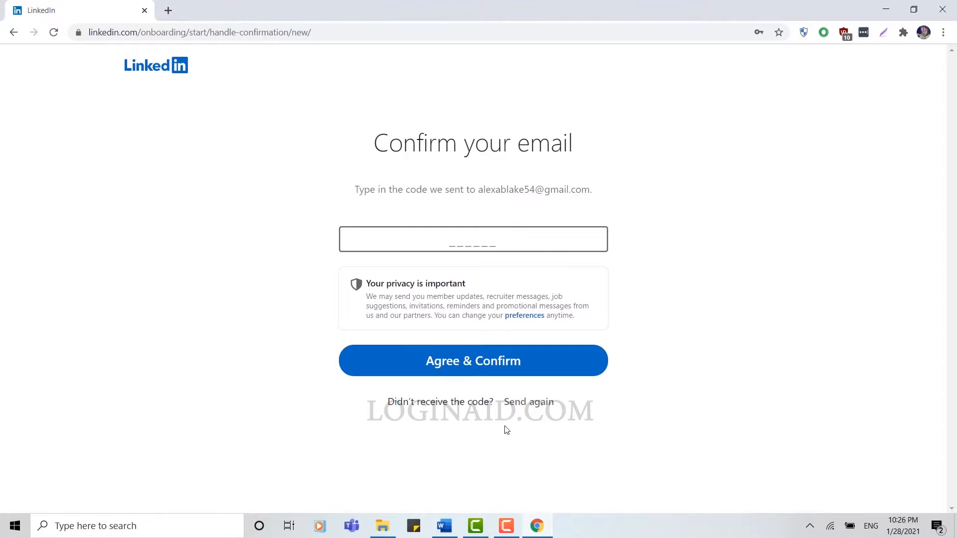
click(473, 238)
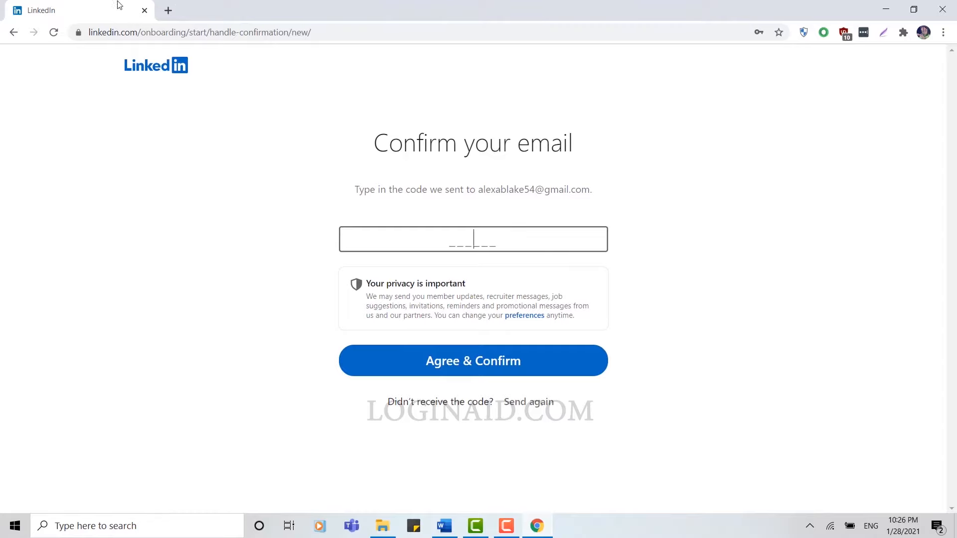
text(mail)
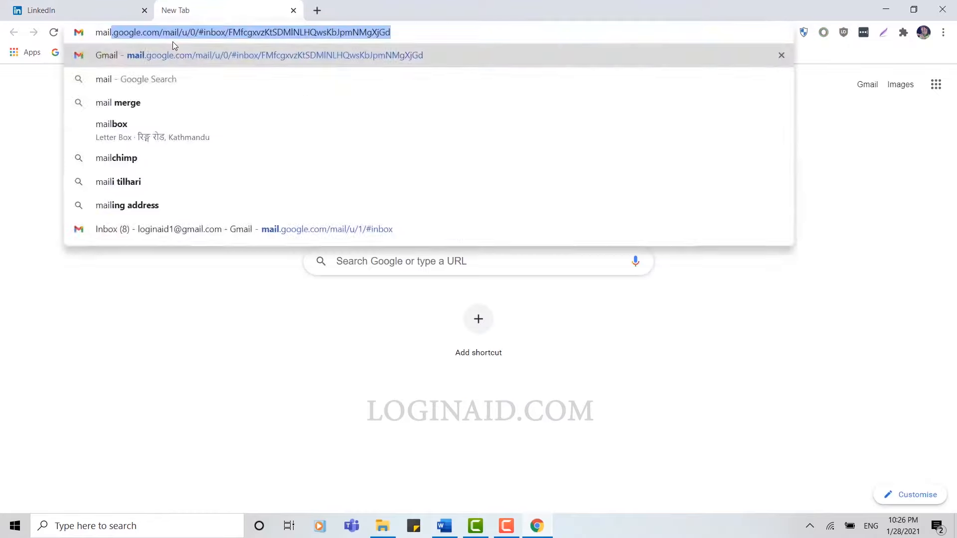
click(244, 55)
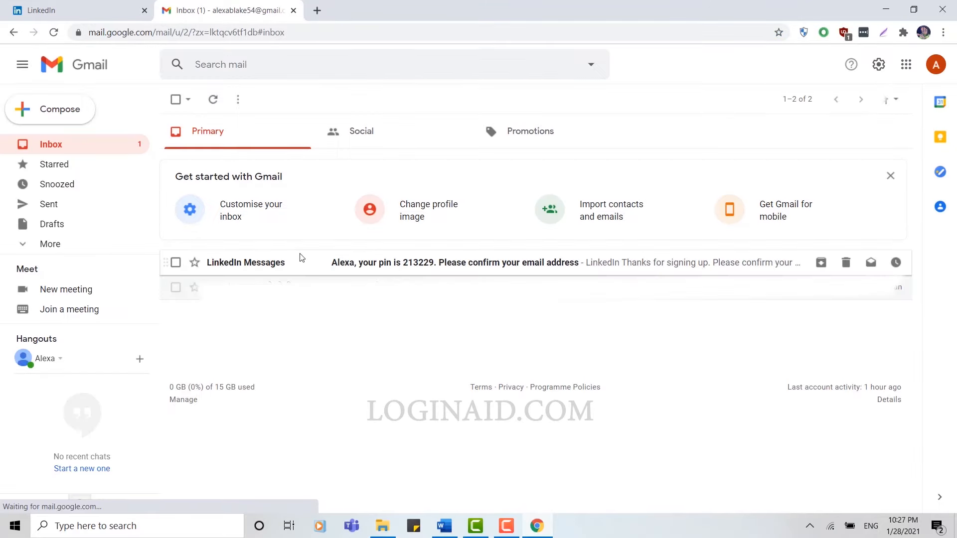
click(454, 262)
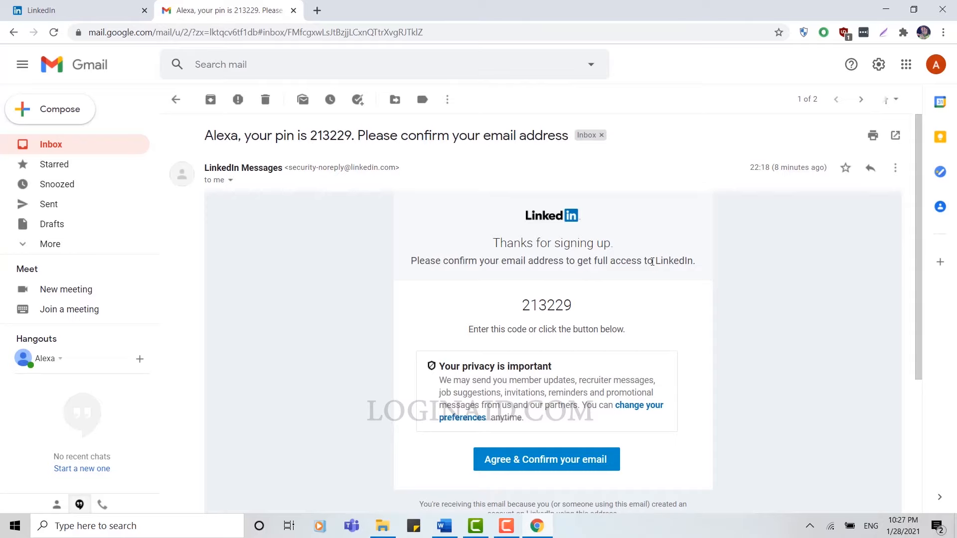
mouse_move(542, 322)
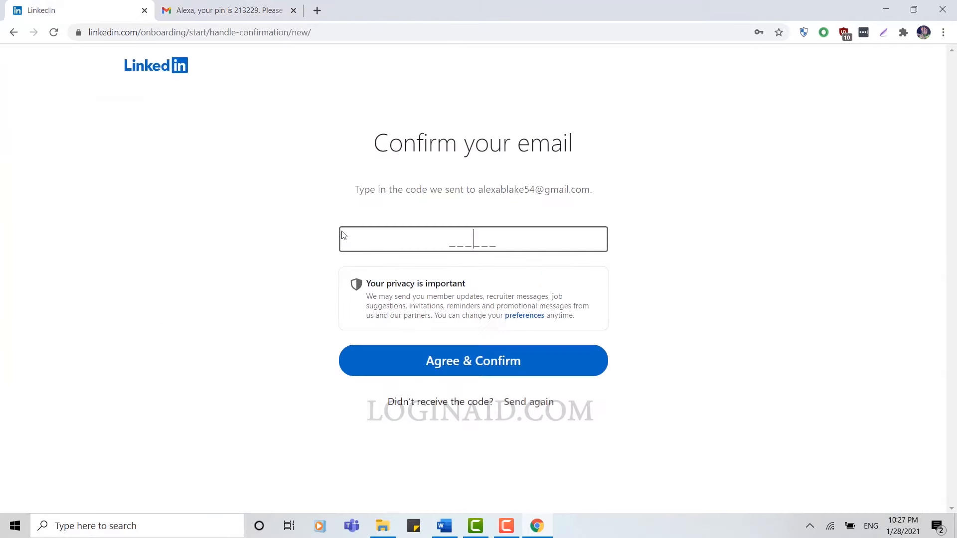
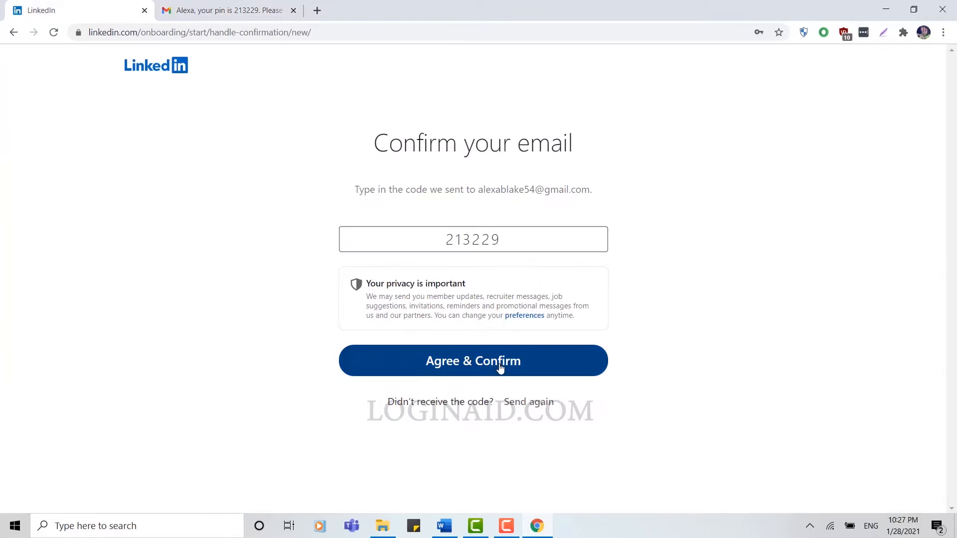
click(473, 361)
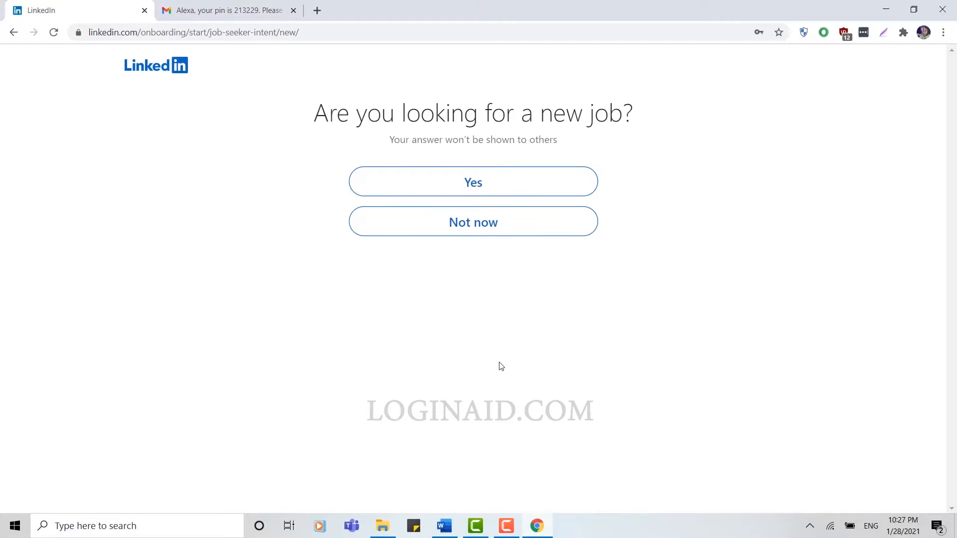
mouse_move(500, 365)
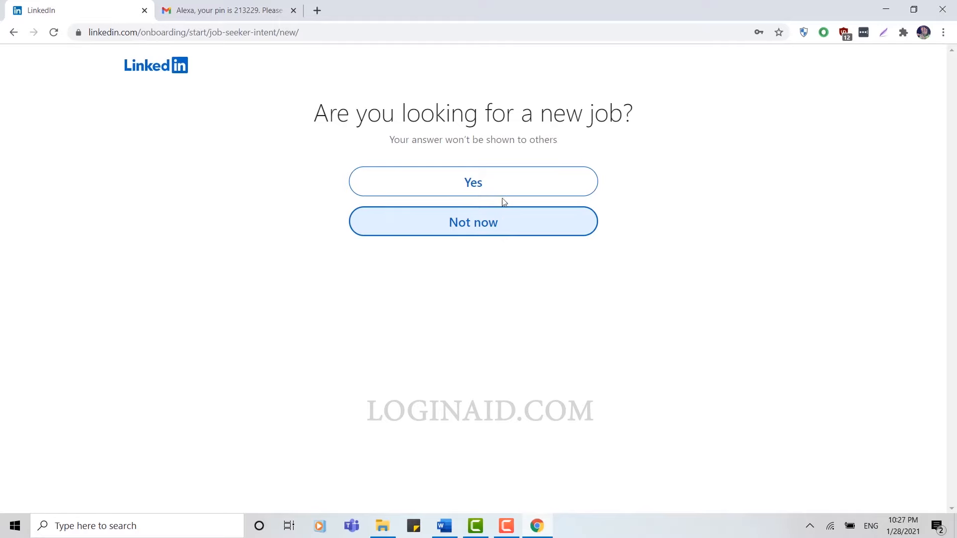
click(472, 221)
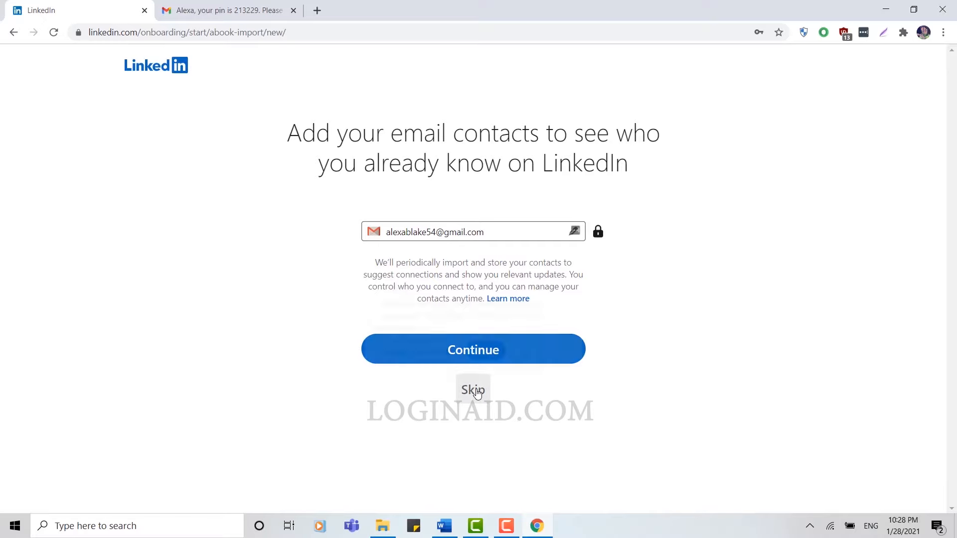
Skip importing email contacts and skip connecting with suggested people.
click(472, 389)
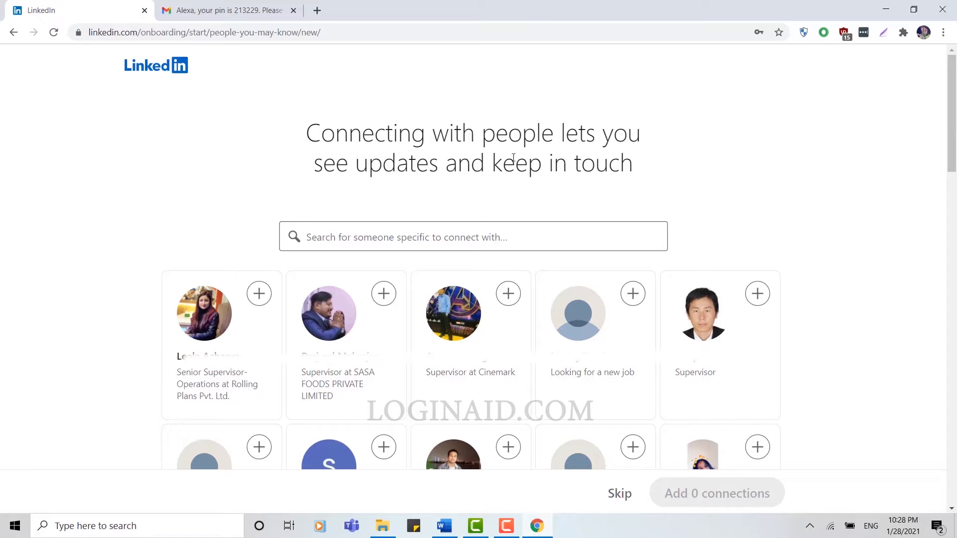
click(618, 494)
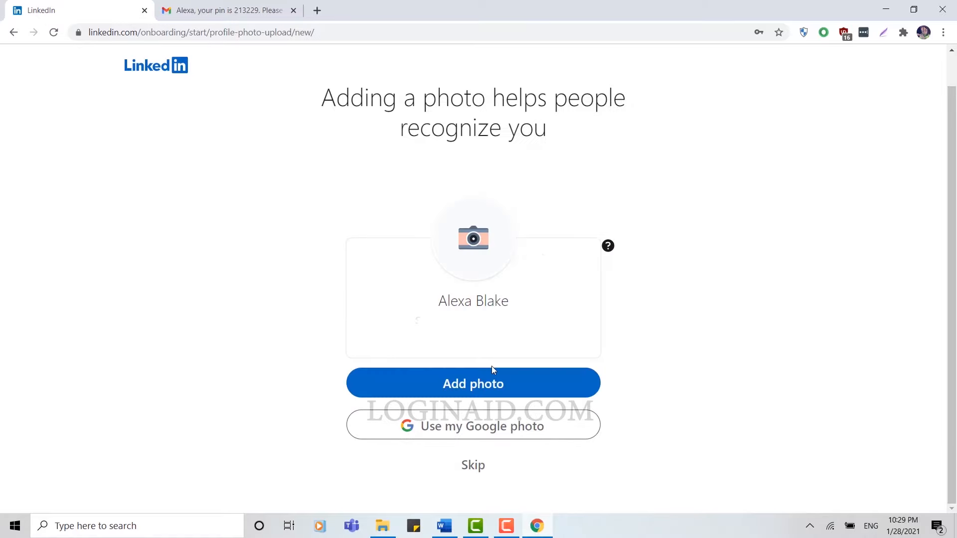
mouse_move(583, 430)
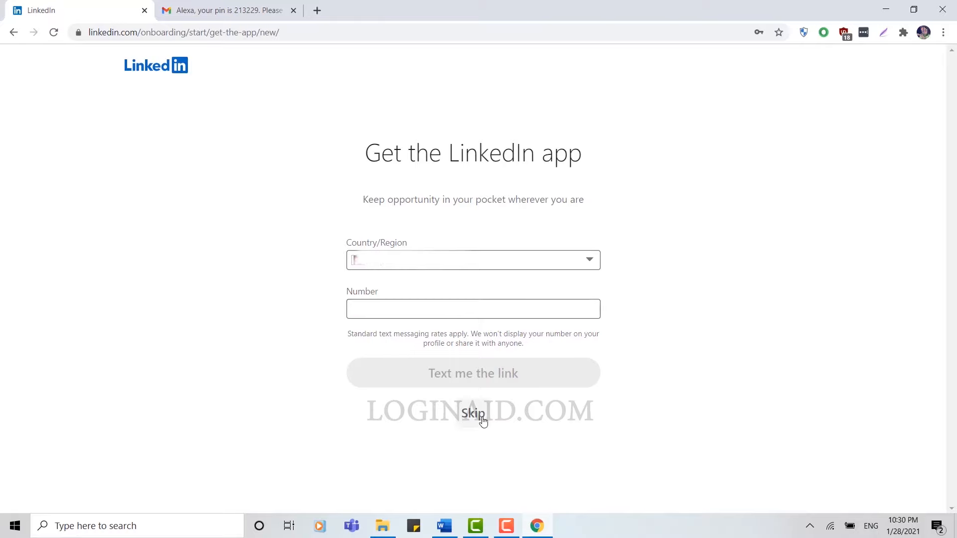
click(473, 413)
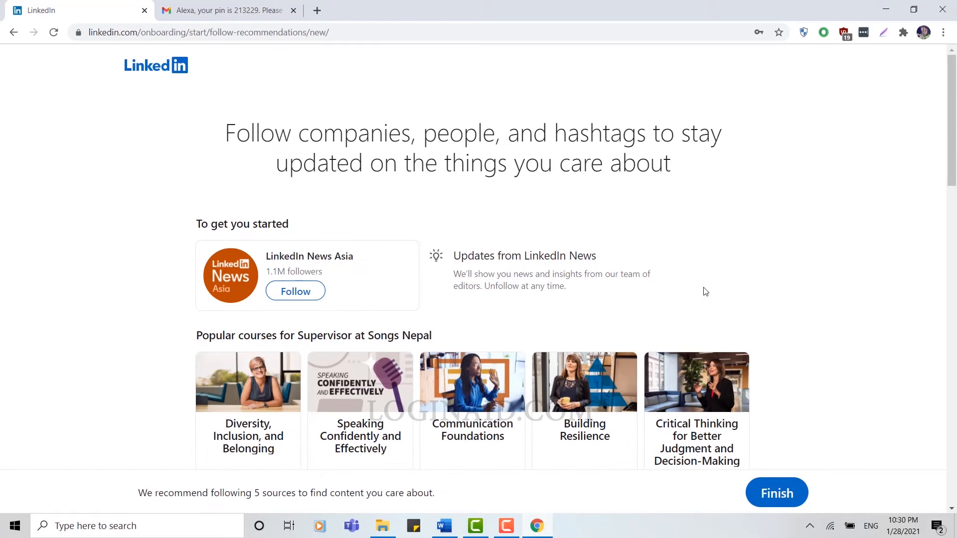
scroll(down, 3)
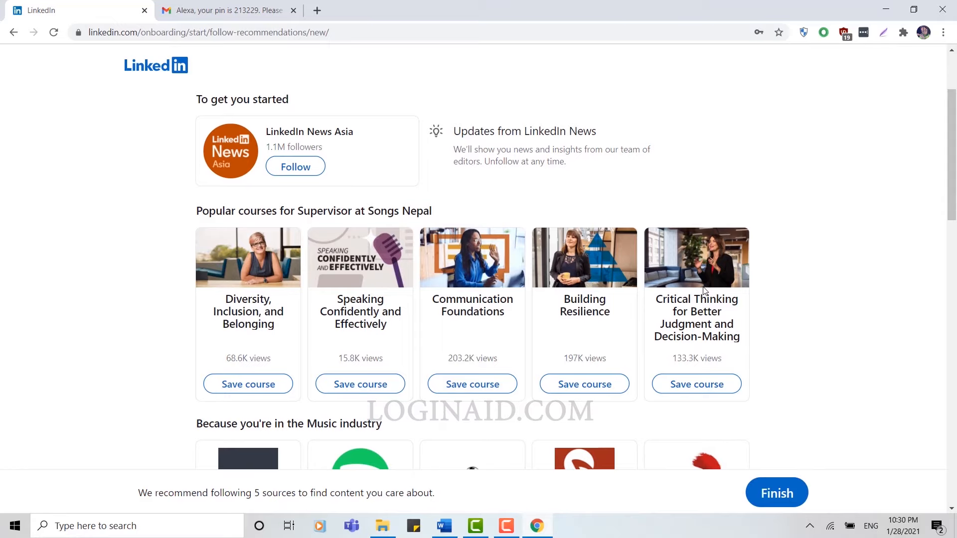
scroll(down, 3)
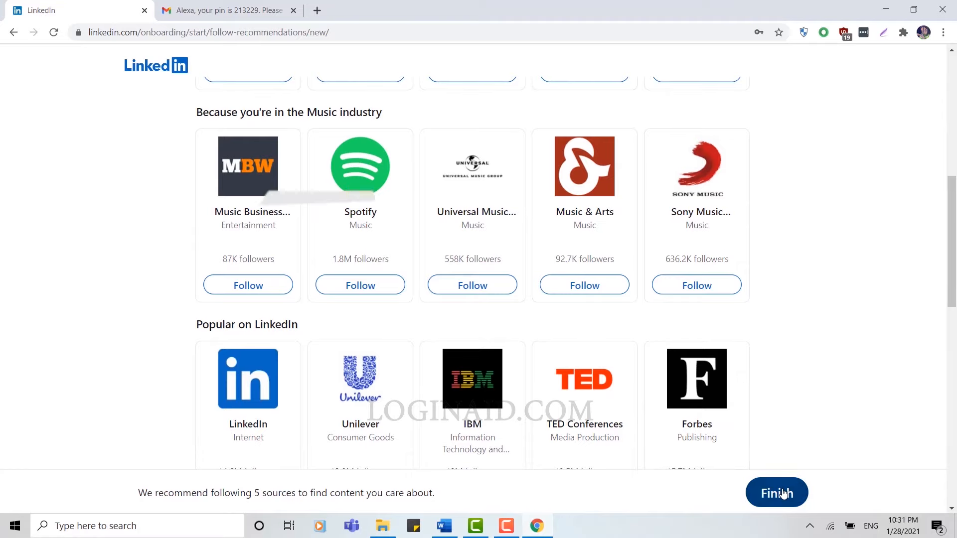
click(777, 493)
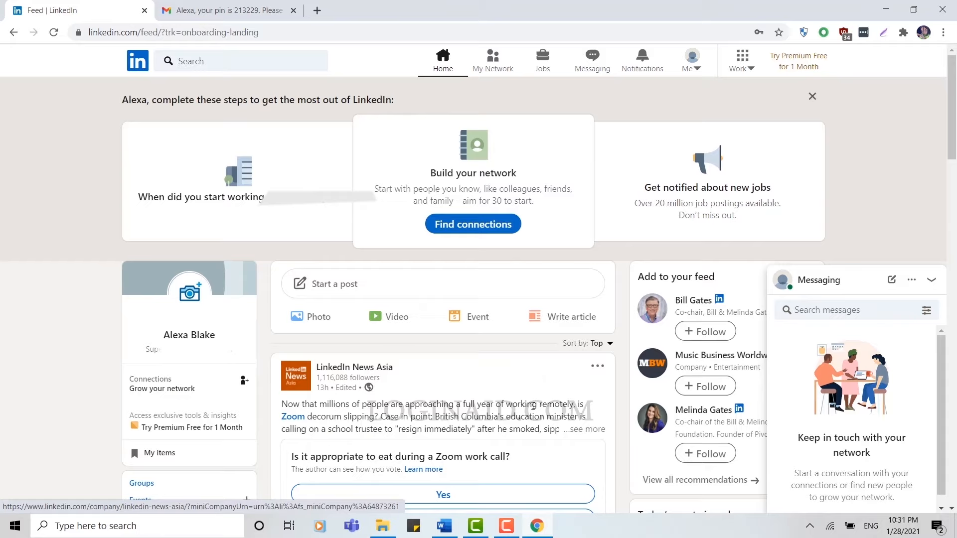
mouse_move(547, 373)
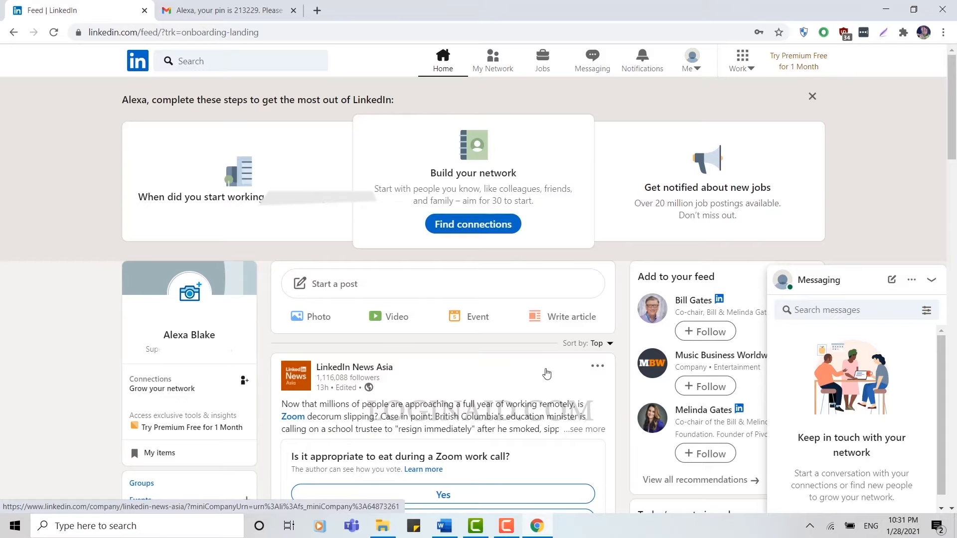
mouse_move(473, 379)
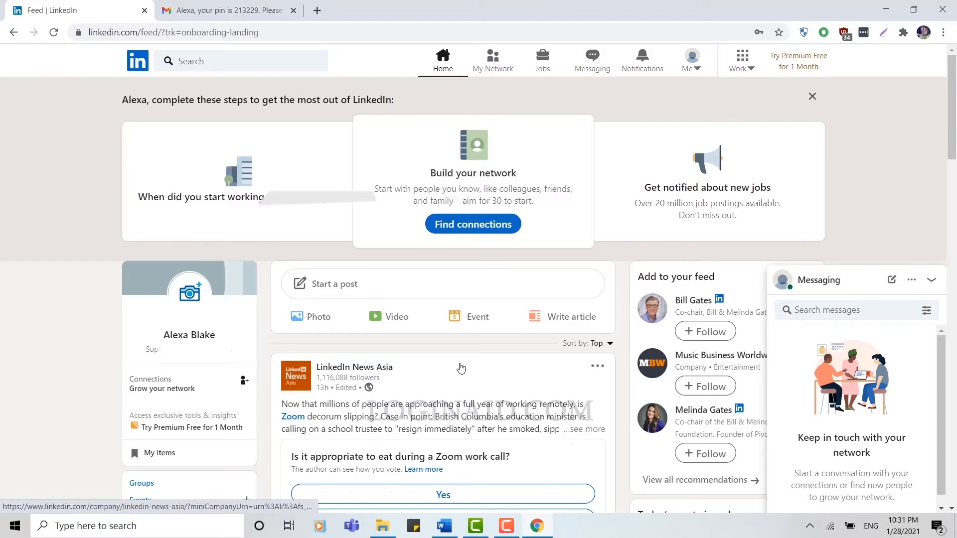
mouse_move(459, 373)
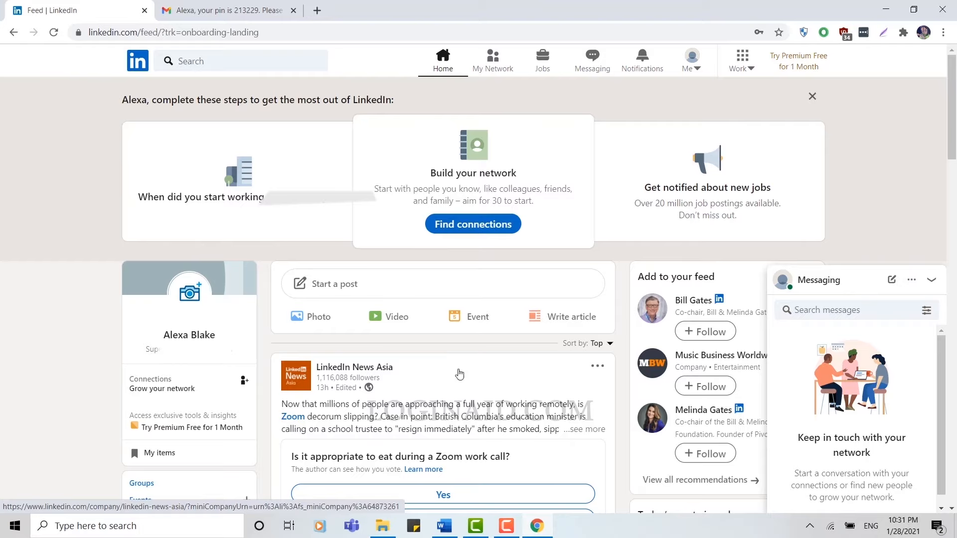